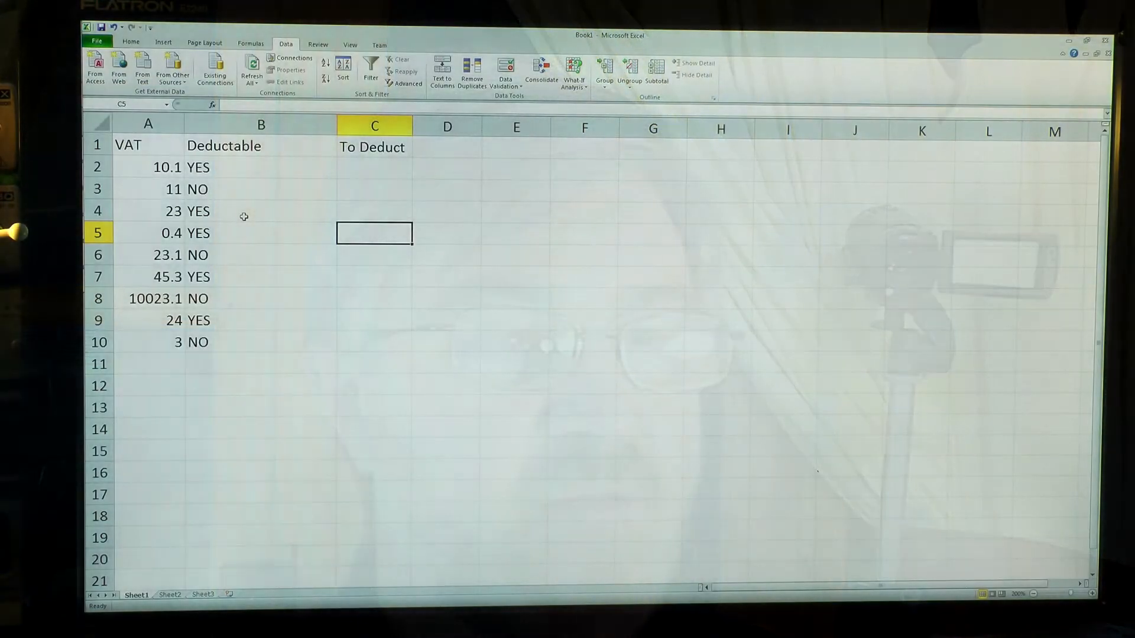
# Inspect B2's YES/NO validation settings, then highlight the VAT and Deductable columns.
pyautogui.click(147, 145)
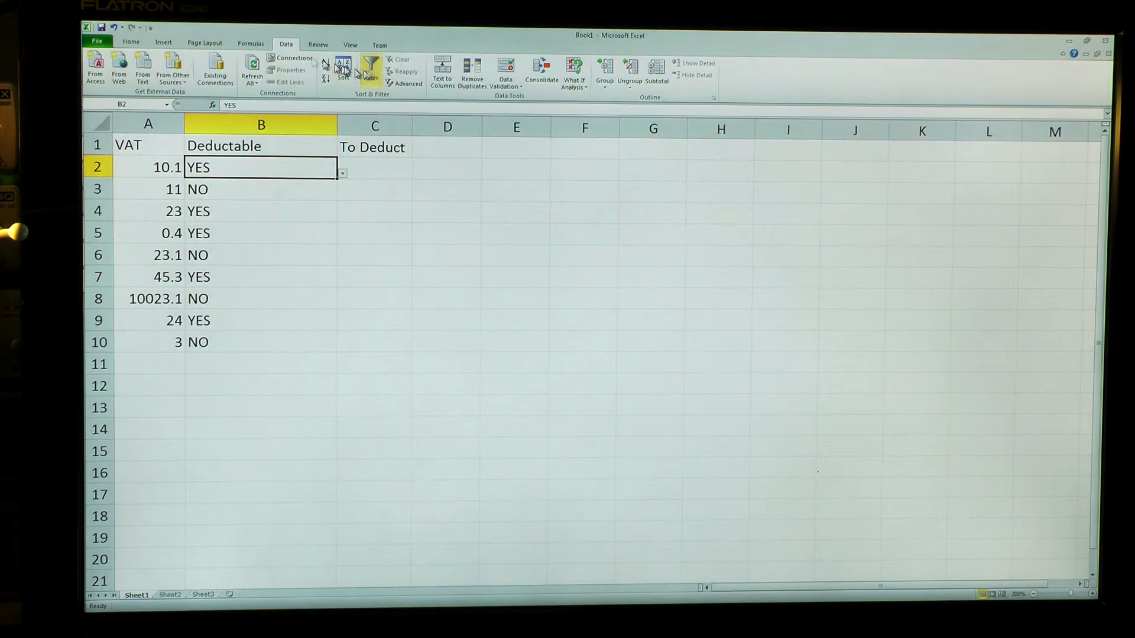
pyautogui.click(504, 70)
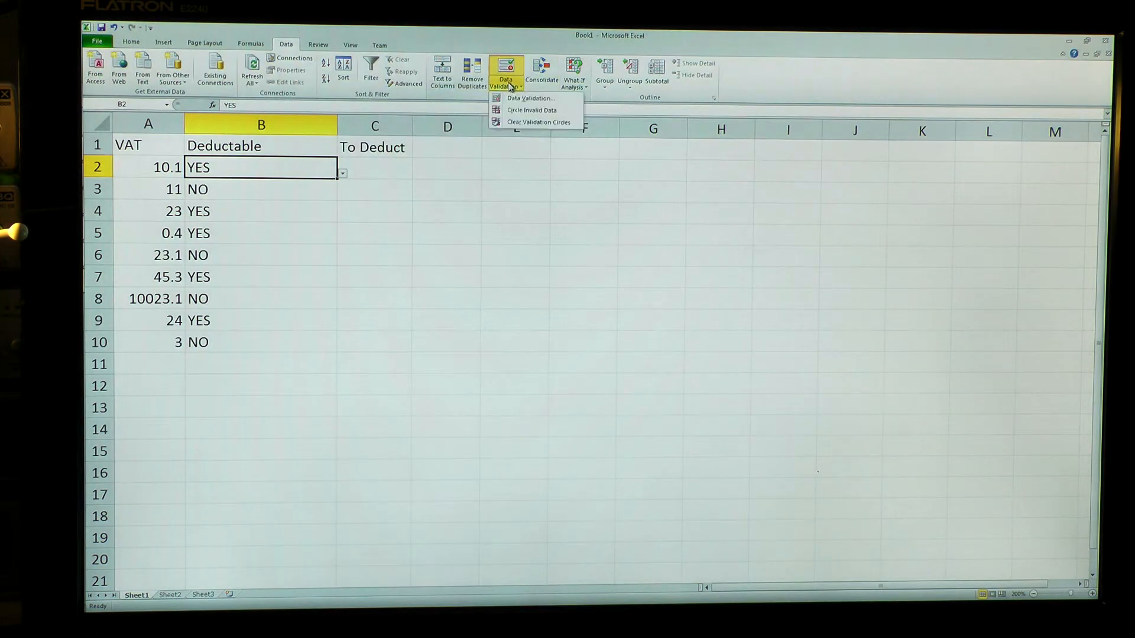
pyautogui.click(529, 97)
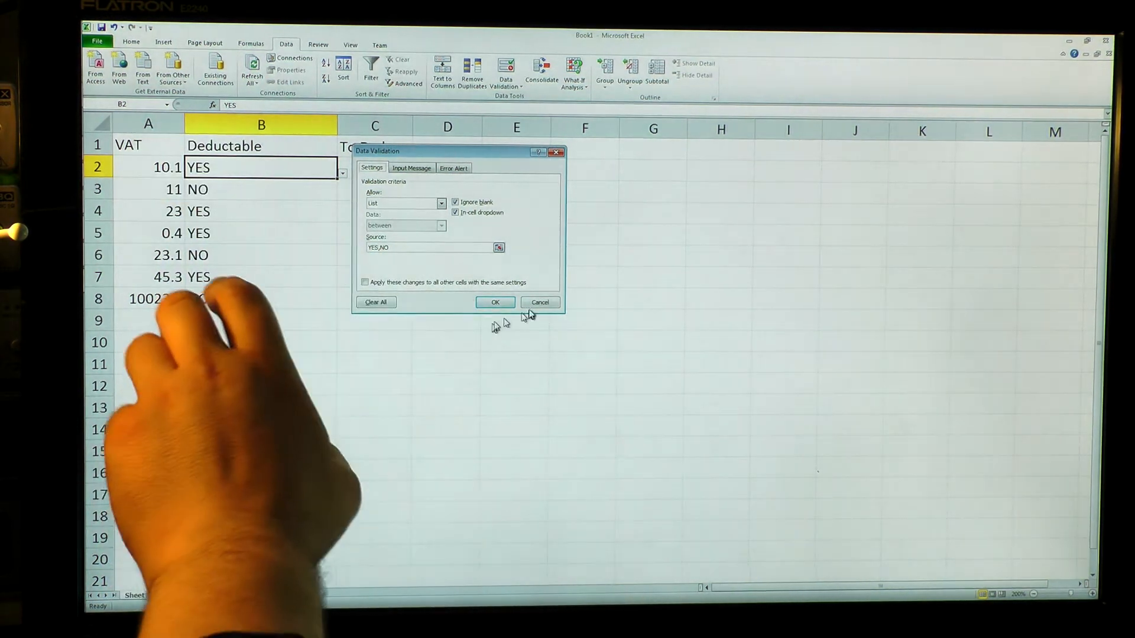
pyautogui.click(539, 302)
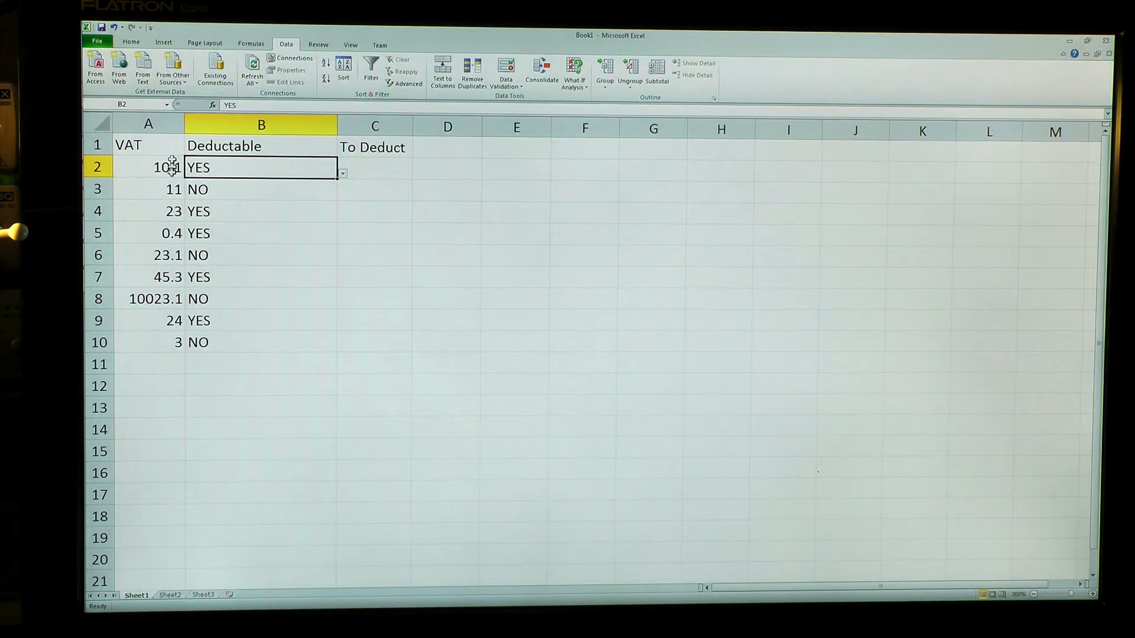
pyautogui.moveTo(148, 168); pyautogui.dragTo(148, 343)
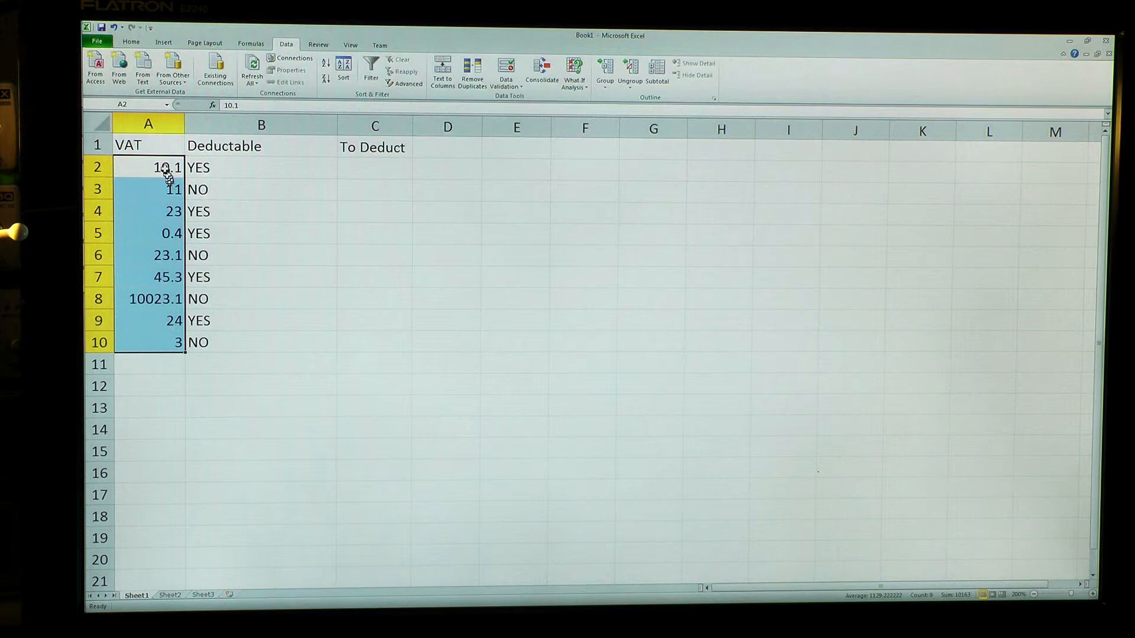
pyautogui.click(261, 168)
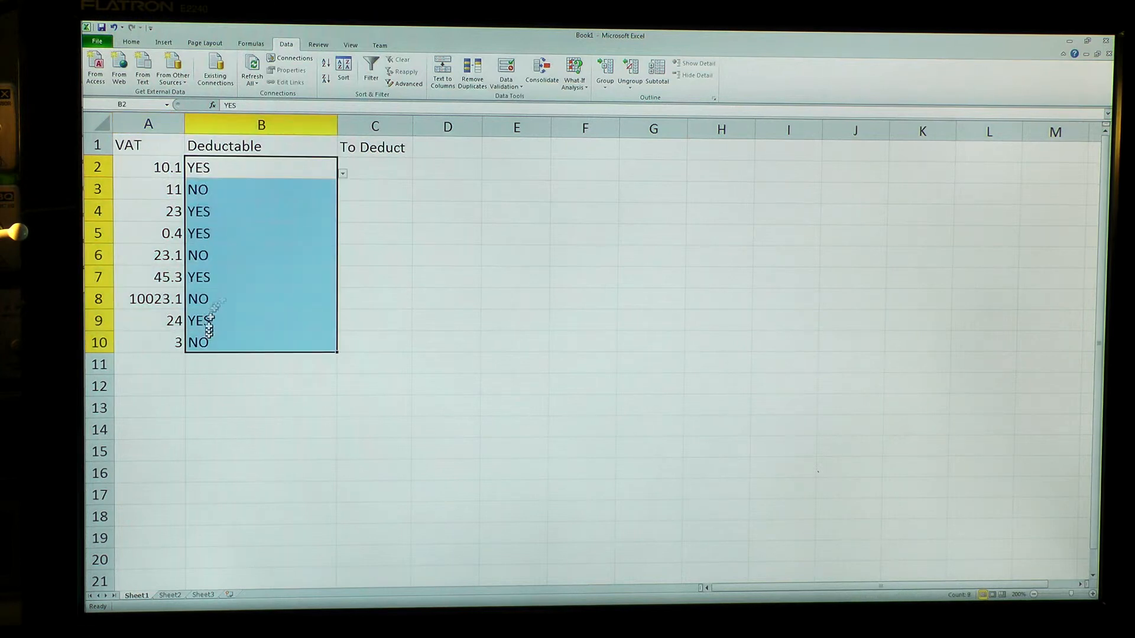
# In C2, enter =IF(B2="YES",A2,0) to return the VAT when deductible.
pyautogui.click(447, 256)
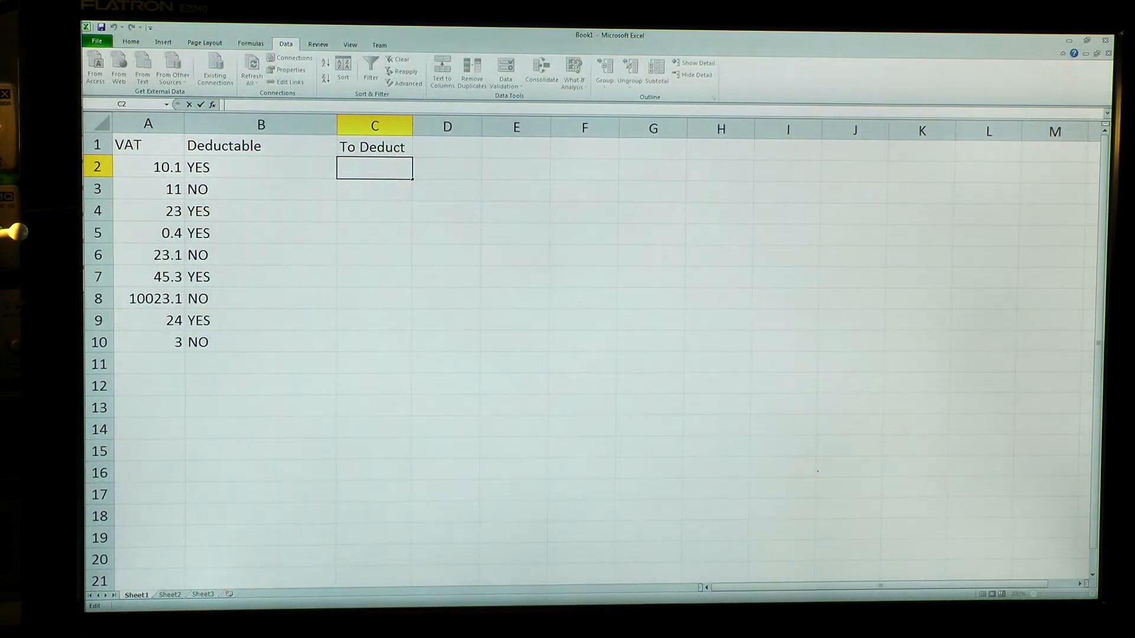
pyautogui.write('=')
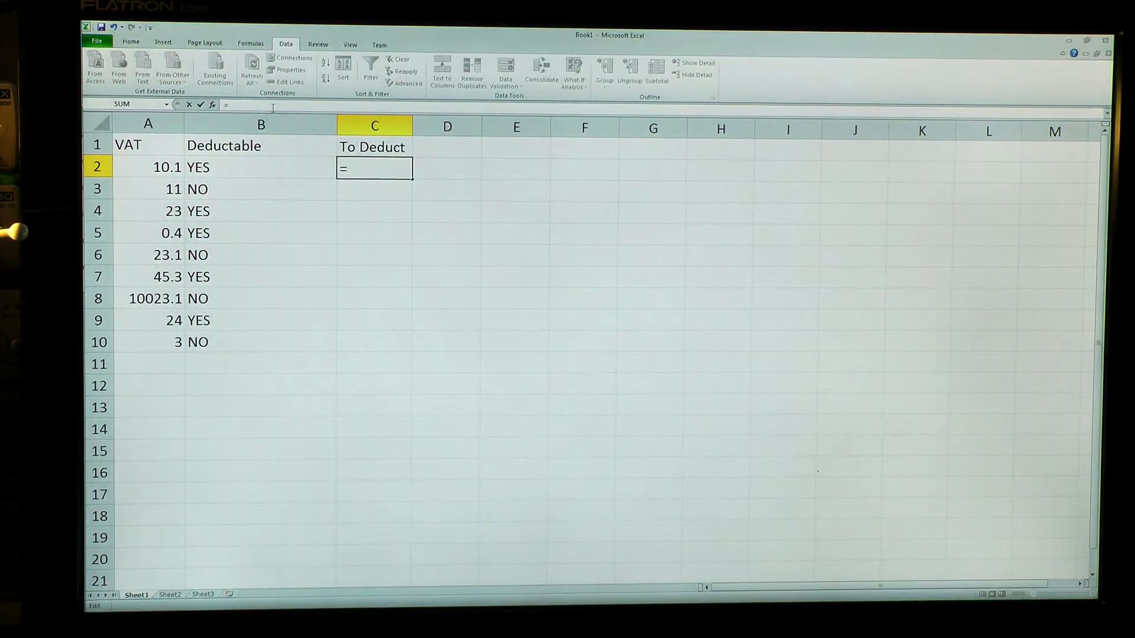
pyautogui.write('i')
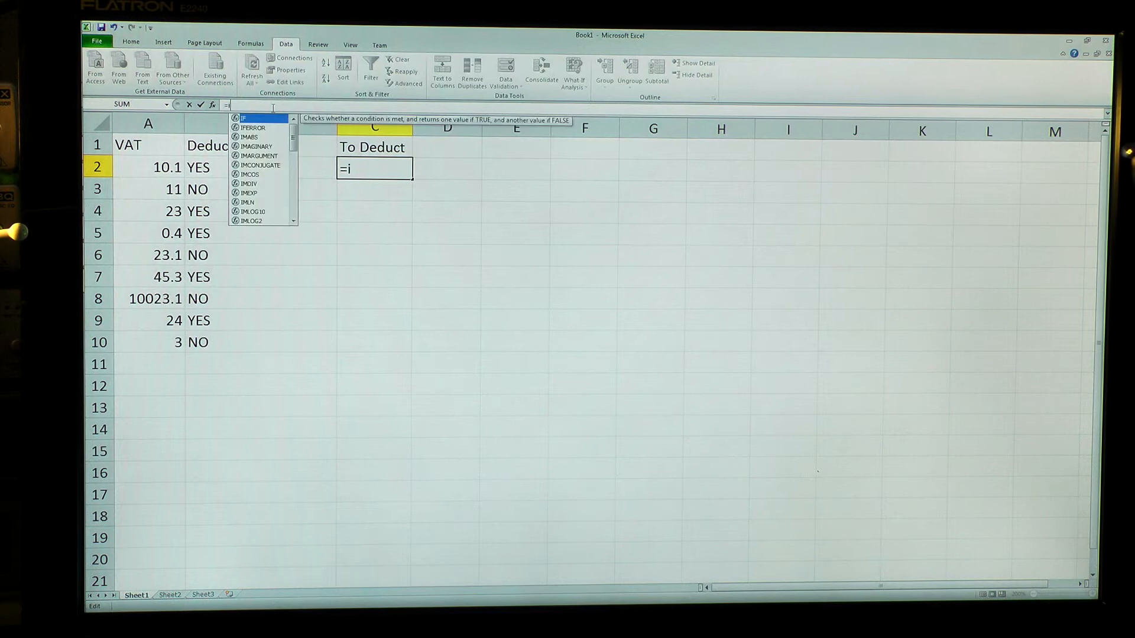
pyautogui.write('f')
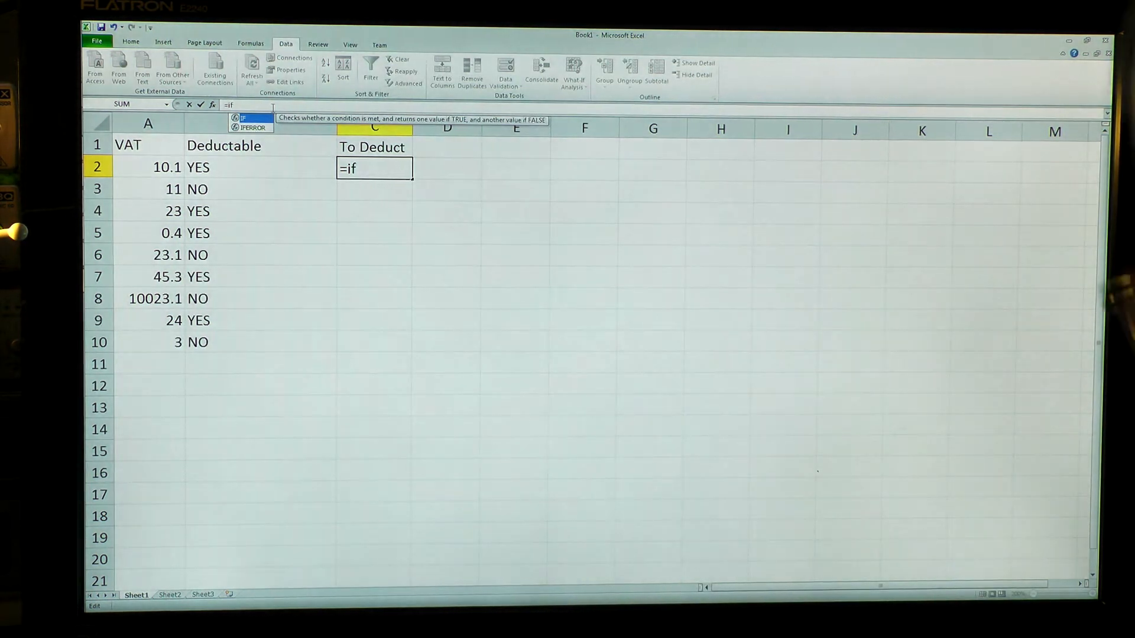
pyautogui.write('(')
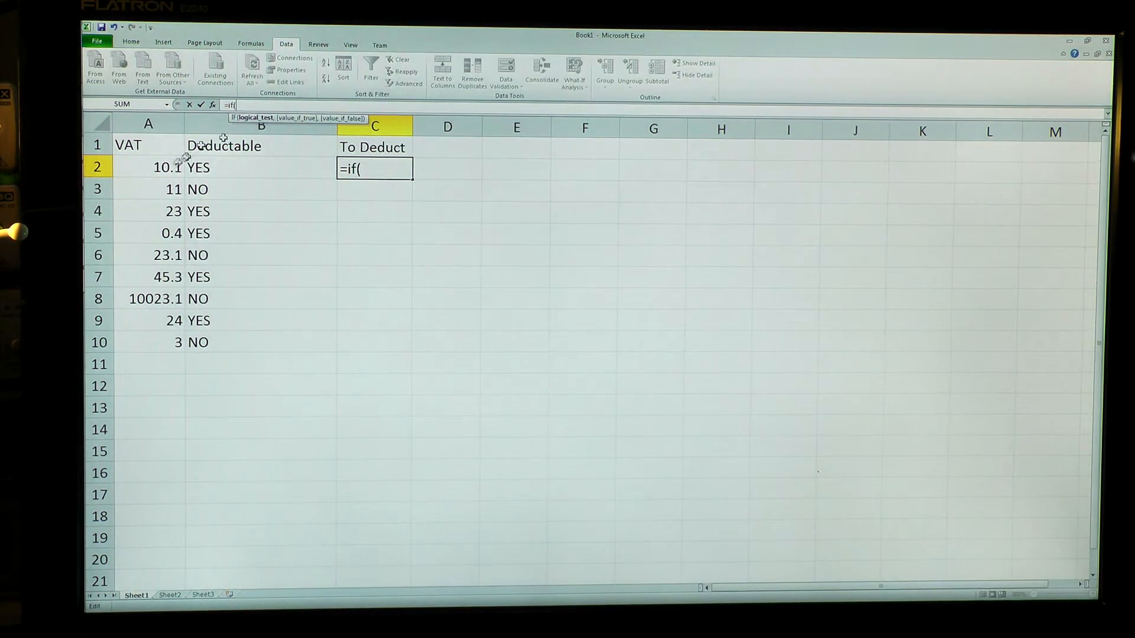
pyautogui.click(148, 167)
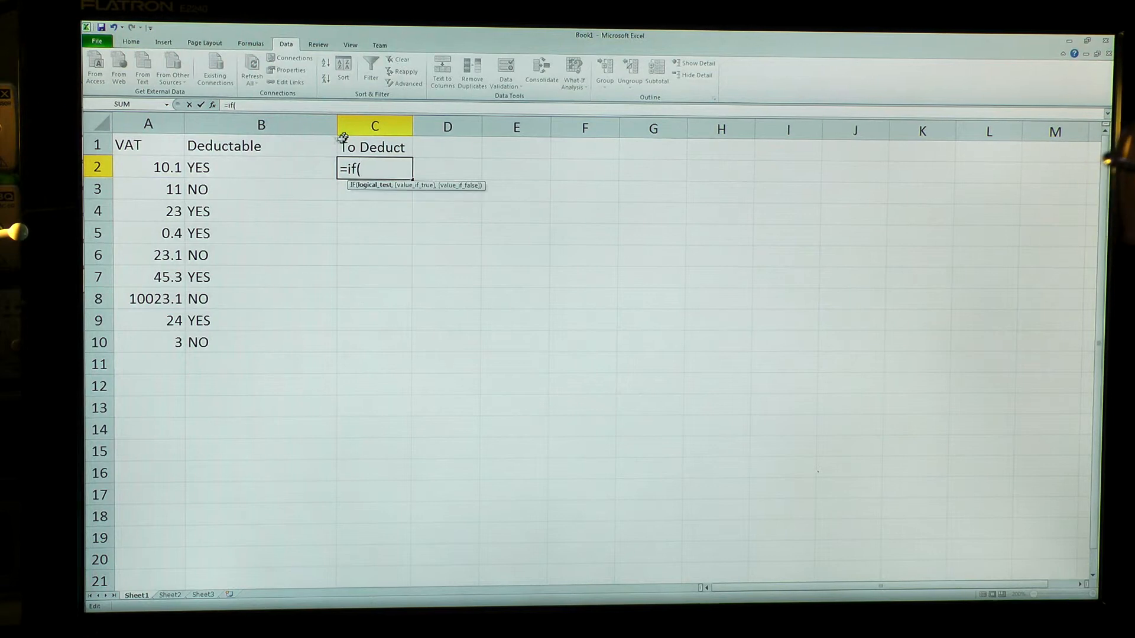
pyautogui.click(261, 168)
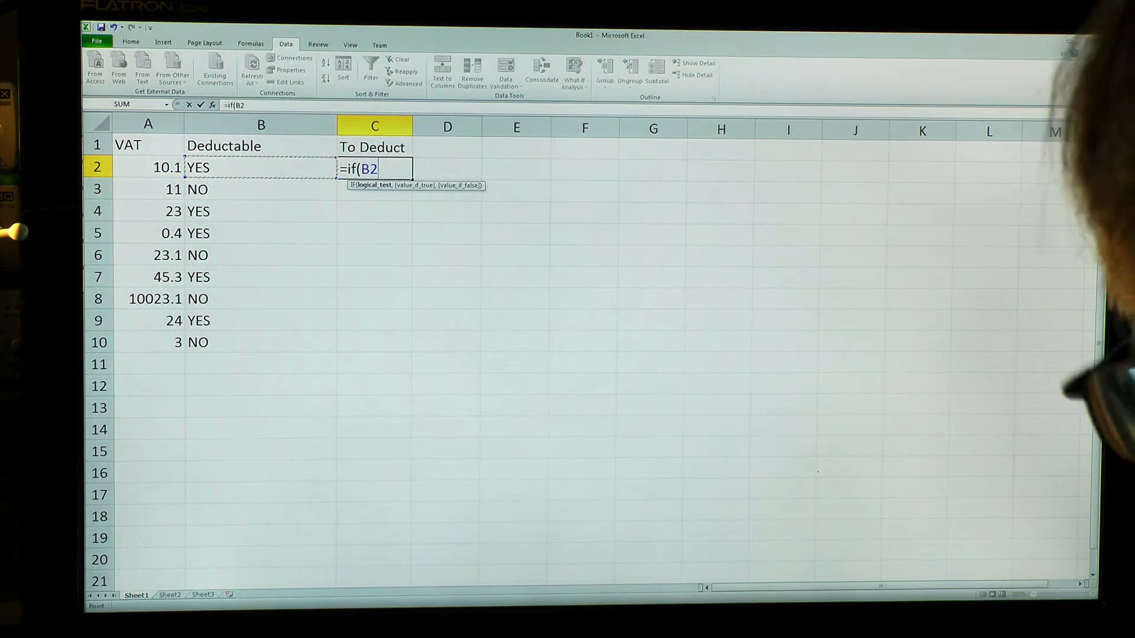
pyautogui.write('="')
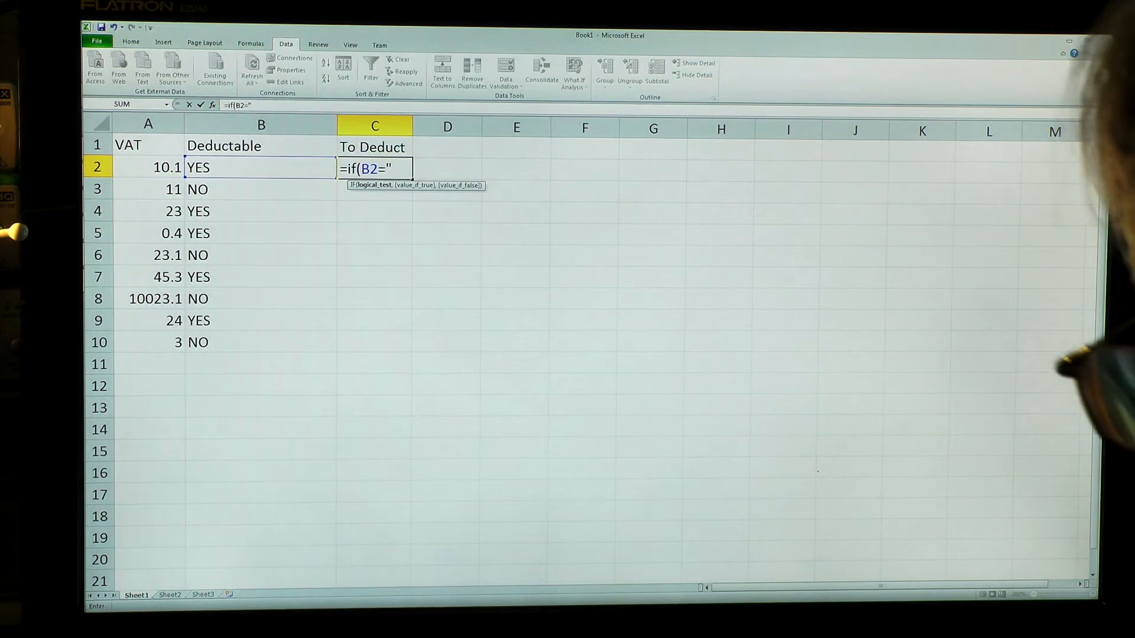
pyautogui.write('YES"')
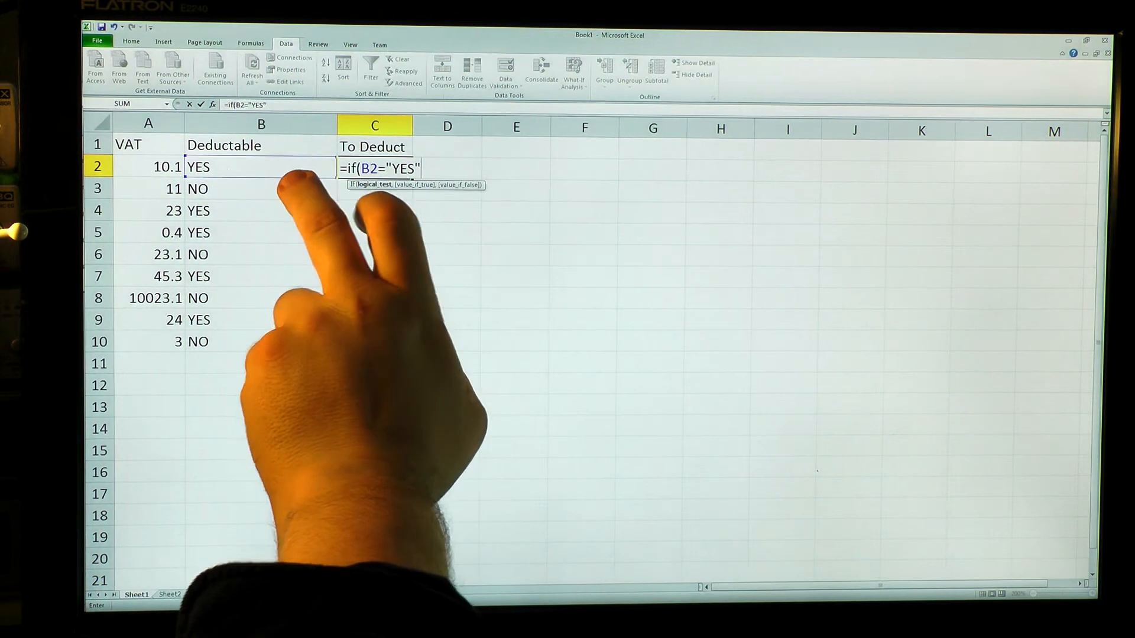
pyautogui.write(',')
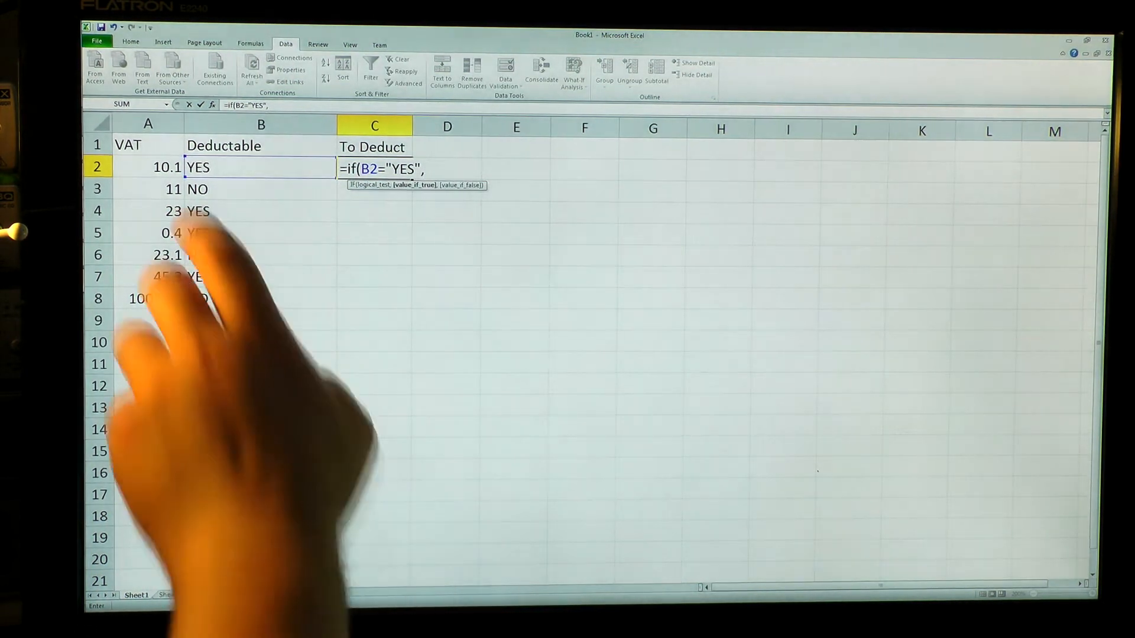
pyautogui.click(148, 168)
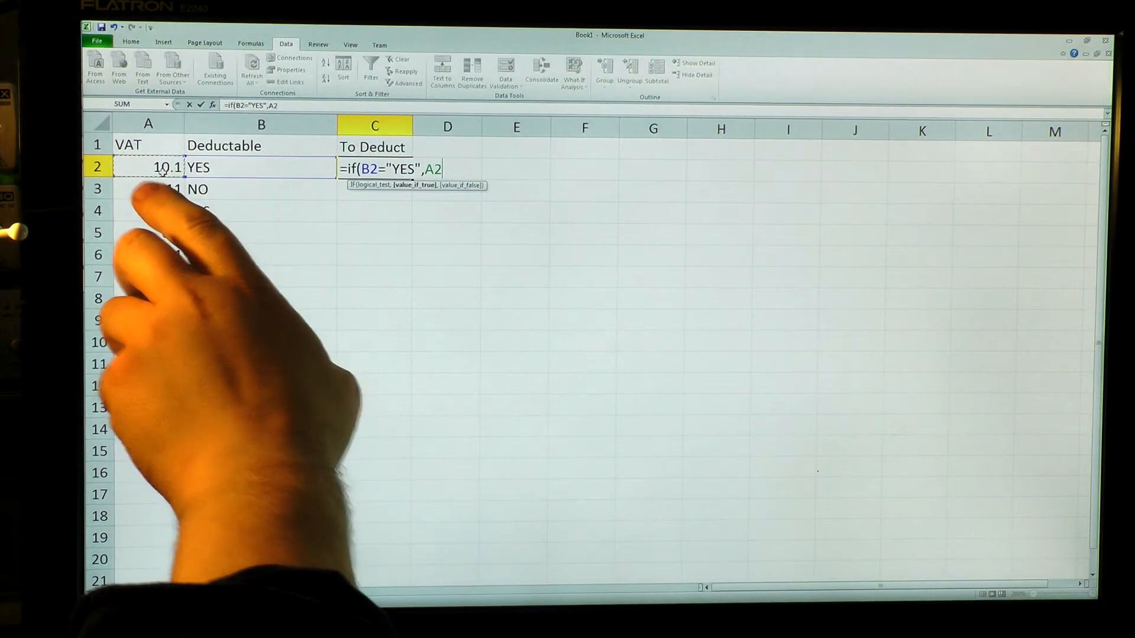
pyautogui.write(',0')
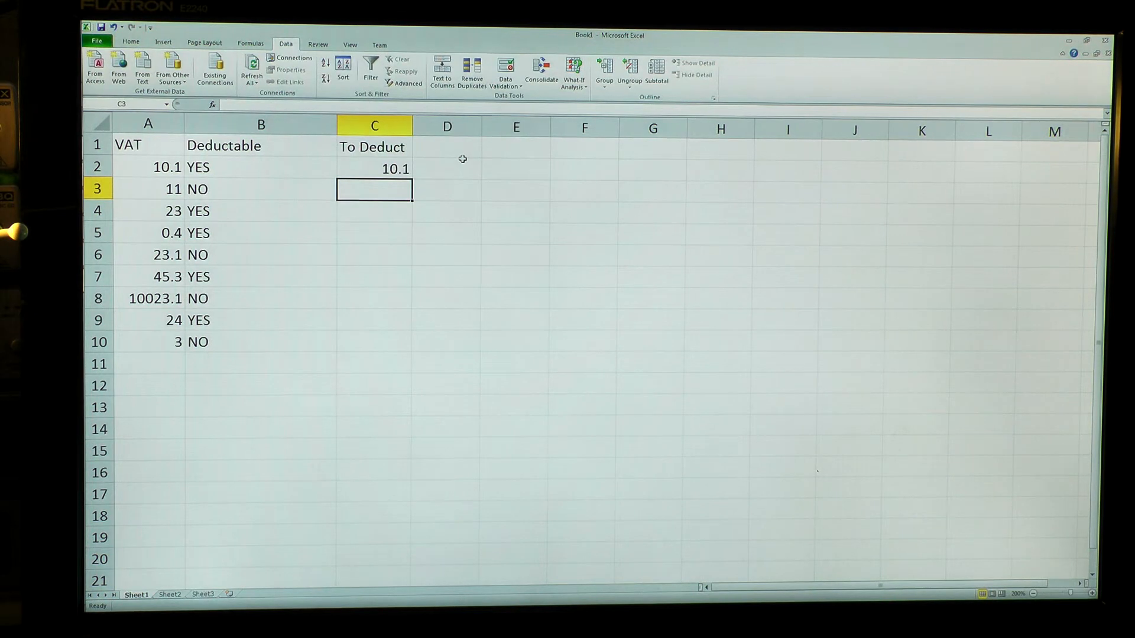
# Copy the C2 IF formula down the To Deduct column through C10.
pyautogui.click(374, 168)
pyautogui.write('=')
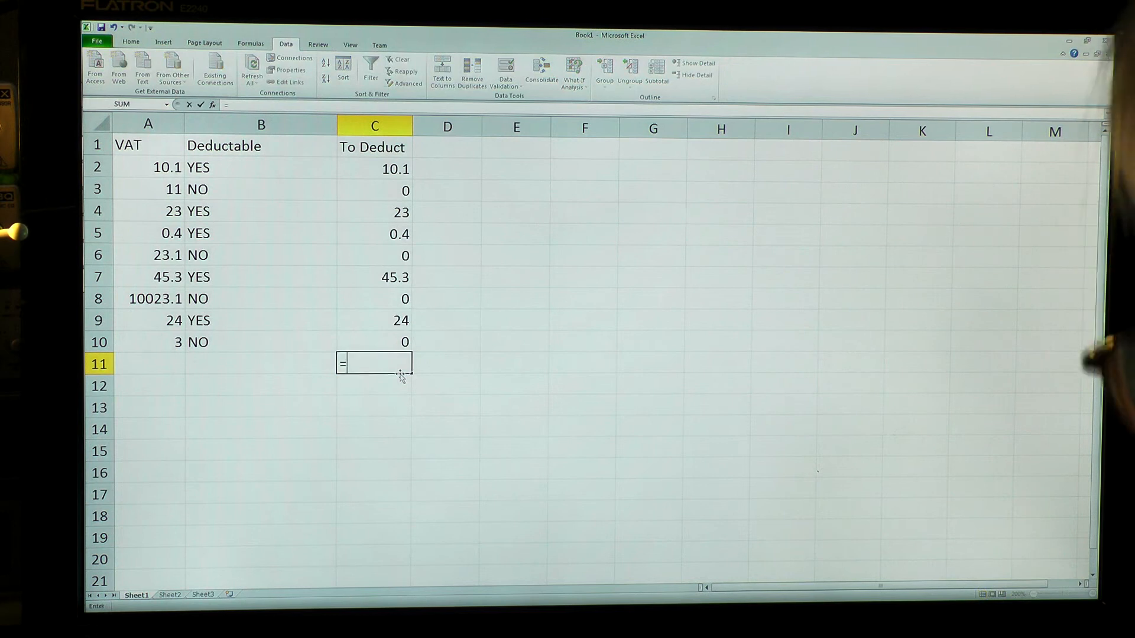
# Enter =SUM(C2:C10) in C11 for 102.8 and label the row TOTAL.
pyautogui.write('sum(')
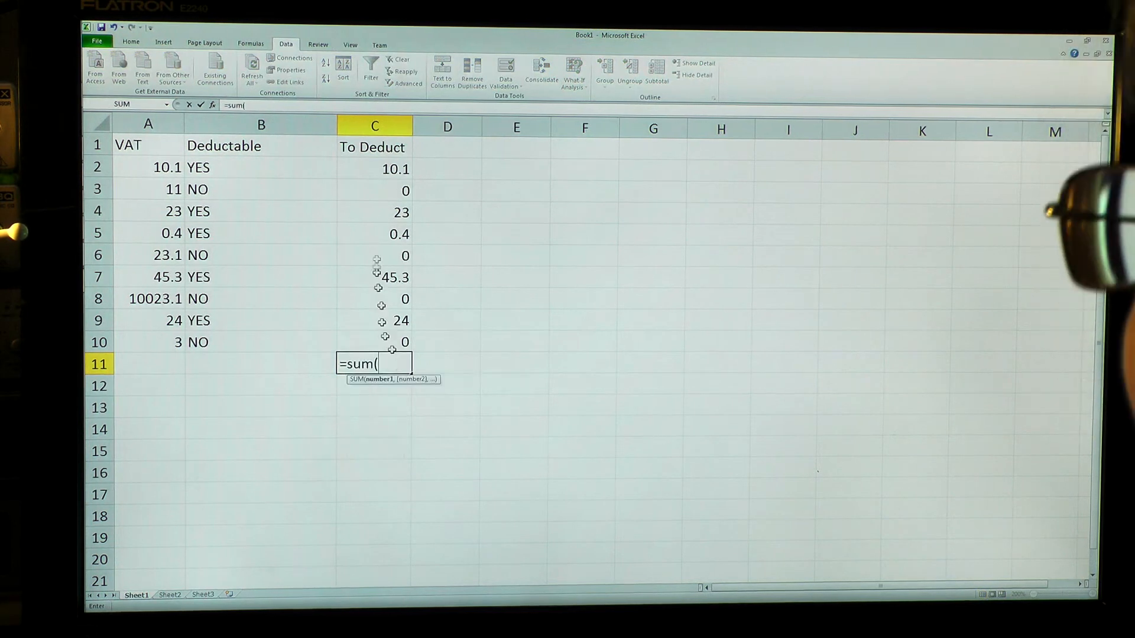
pyautogui.moveTo(374, 168); pyautogui.dragTo(374, 320)
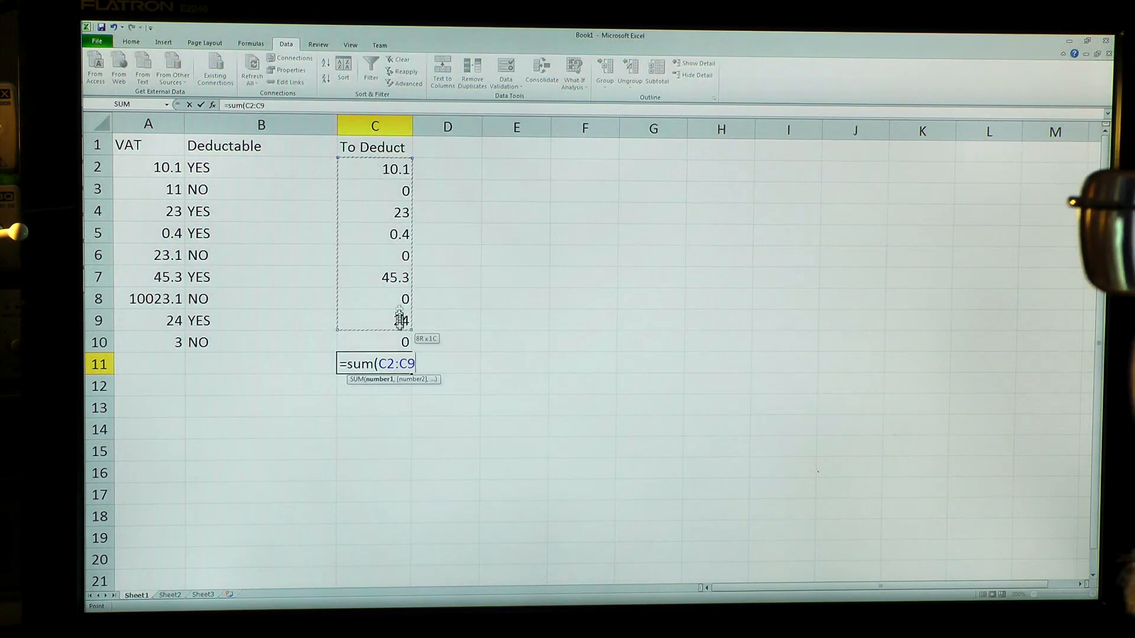
pyautogui.press('Enter')
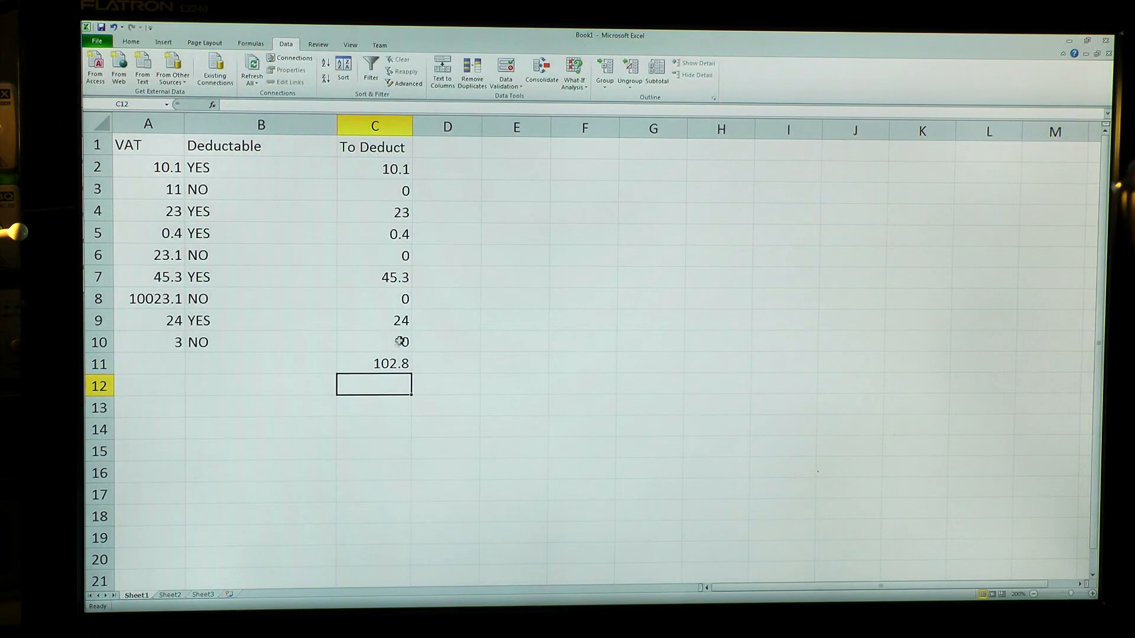
pyautogui.write('TOTAL')
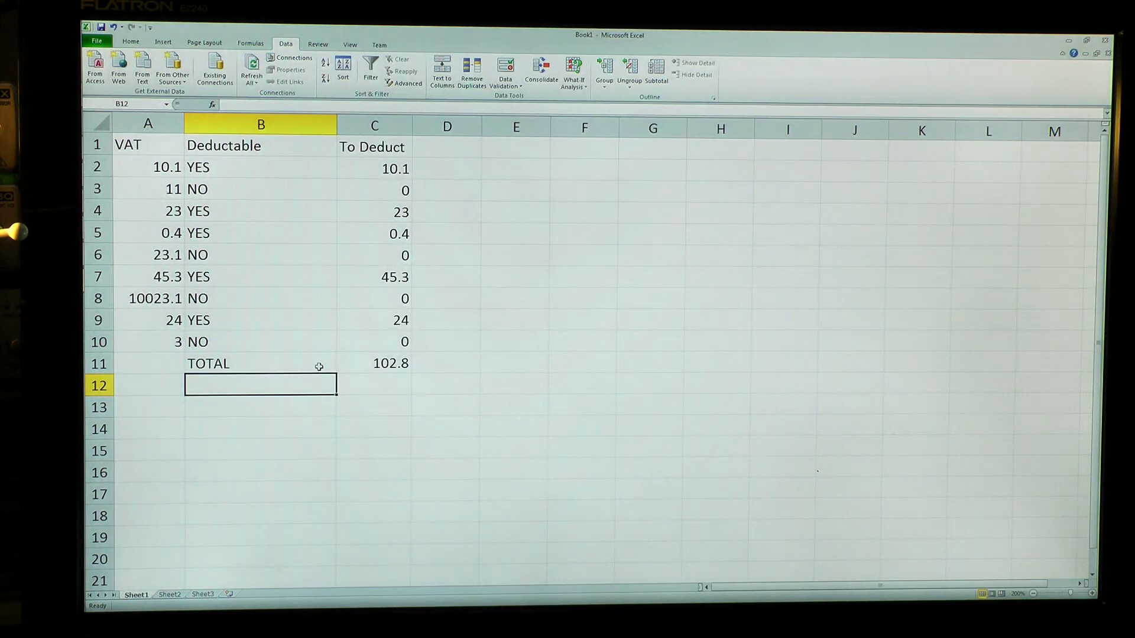
# Set row 3's Deductable dropdown to YES, raising the total to 113.8.
pyautogui.click(260, 189)
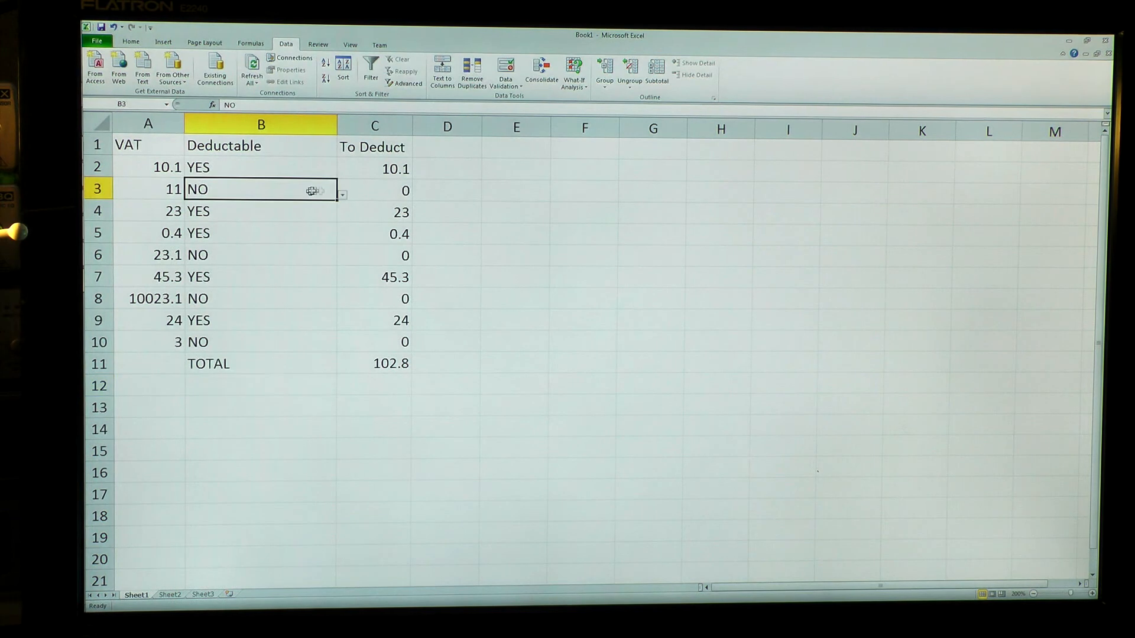
pyautogui.click(261, 255)
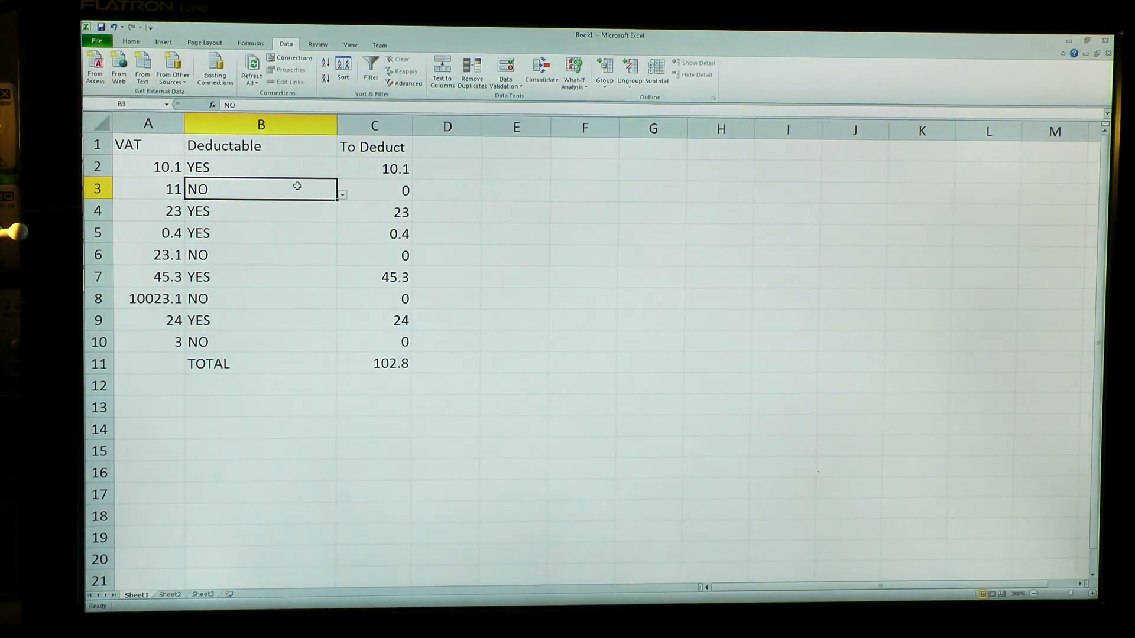
pyautogui.click(341, 194)
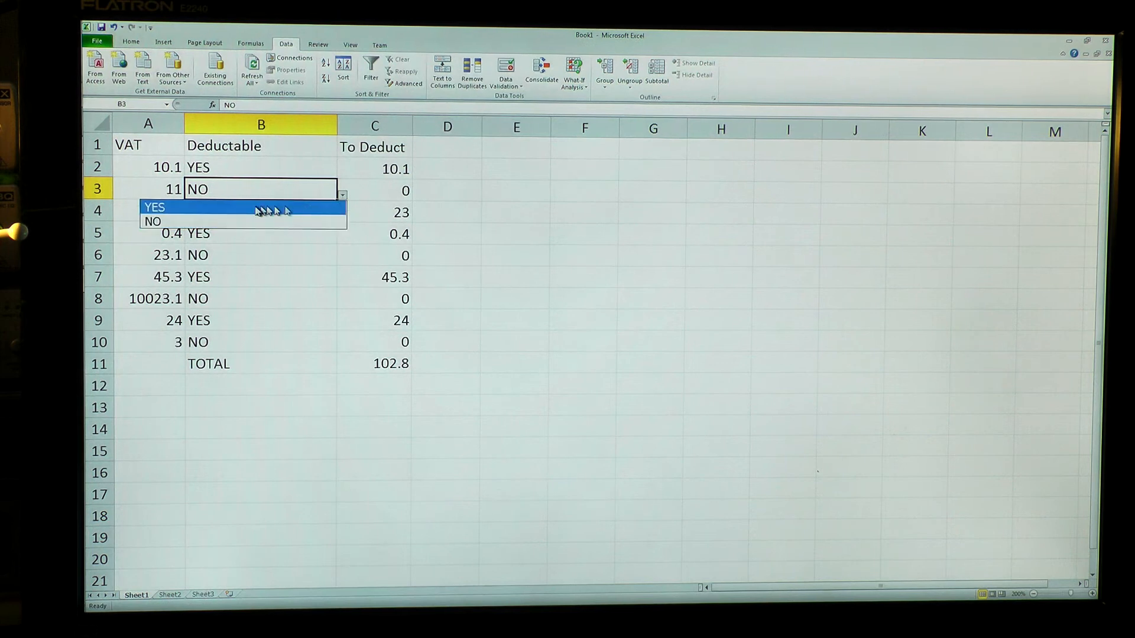
pyautogui.click(154, 207)
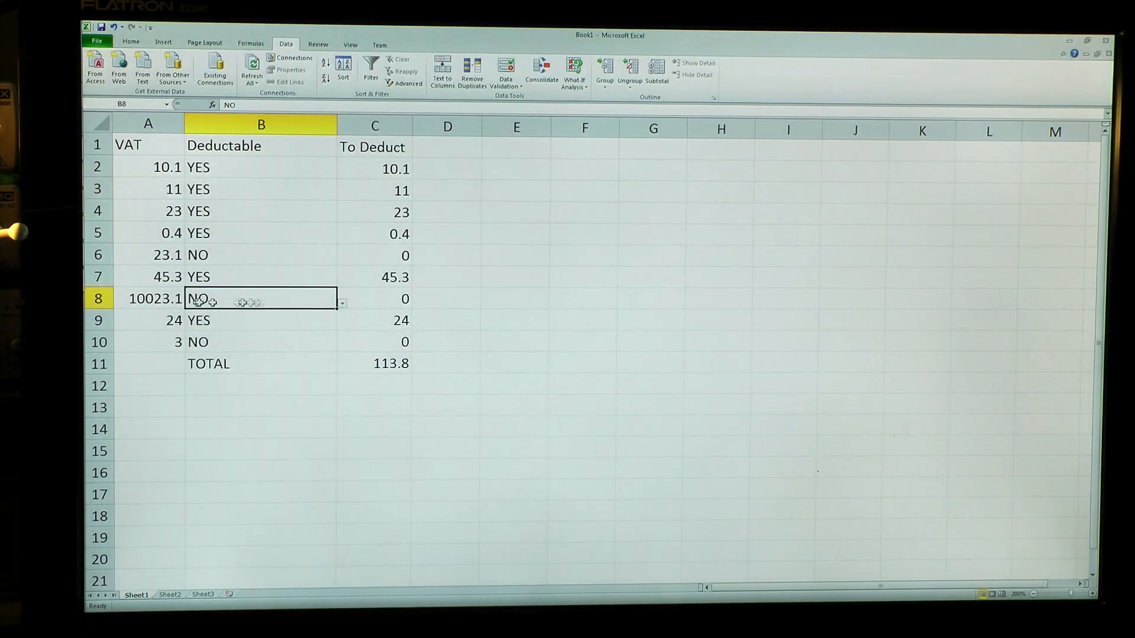
# Switch row 8's Deductable to YES, then back to NO.
pyautogui.click(340, 303)
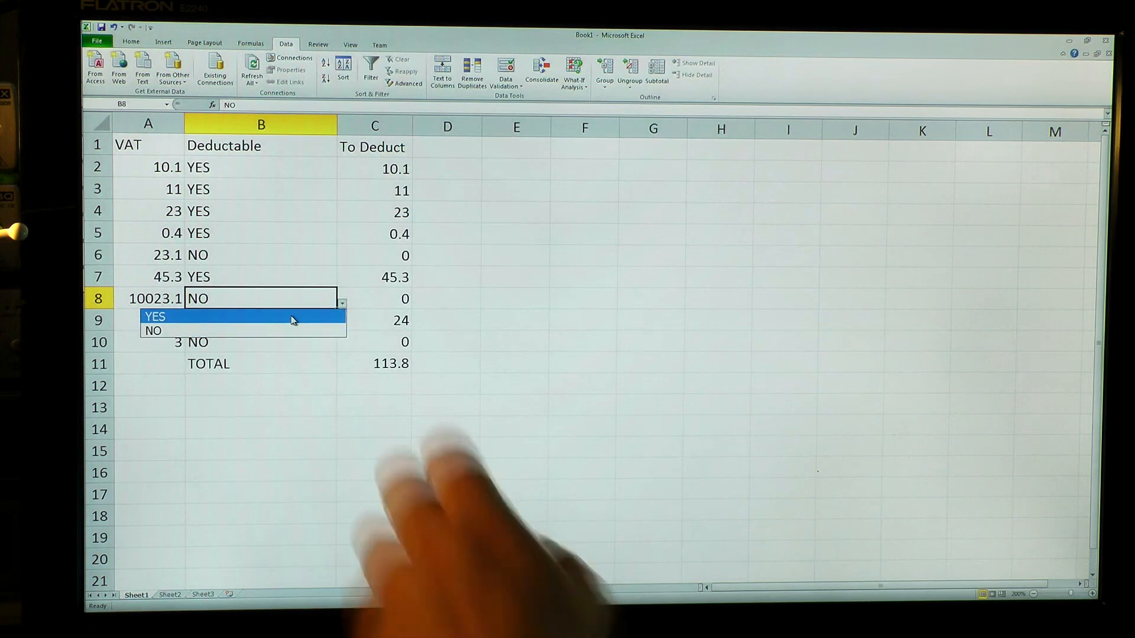
pyautogui.click(155, 316)
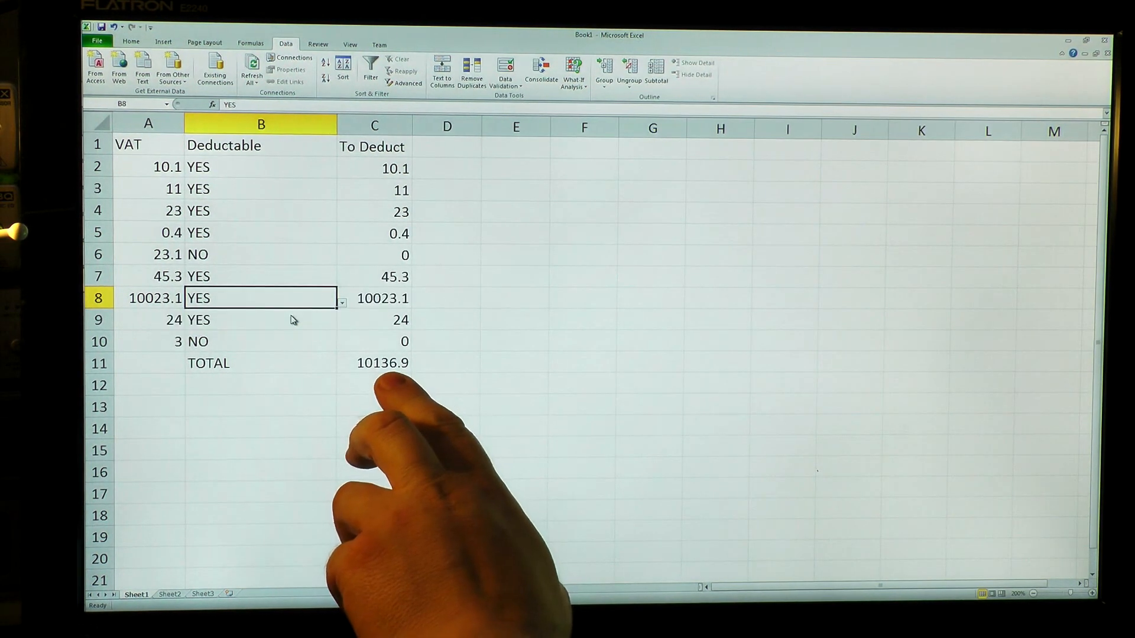
pyautogui.click(340, 303)
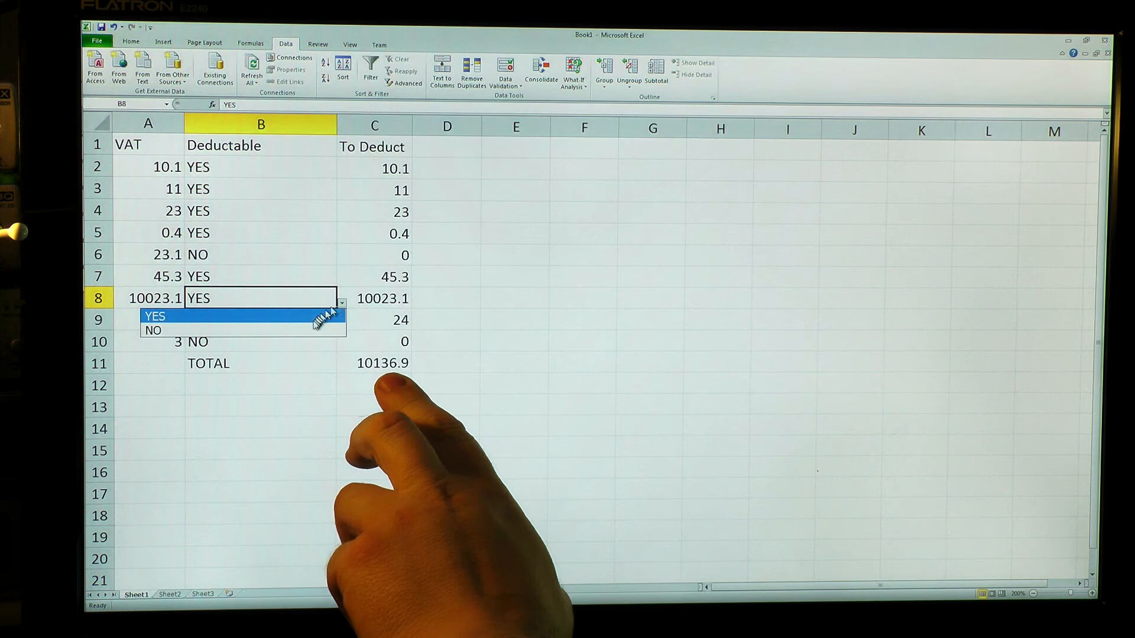
pyautogui.click(152, 331)
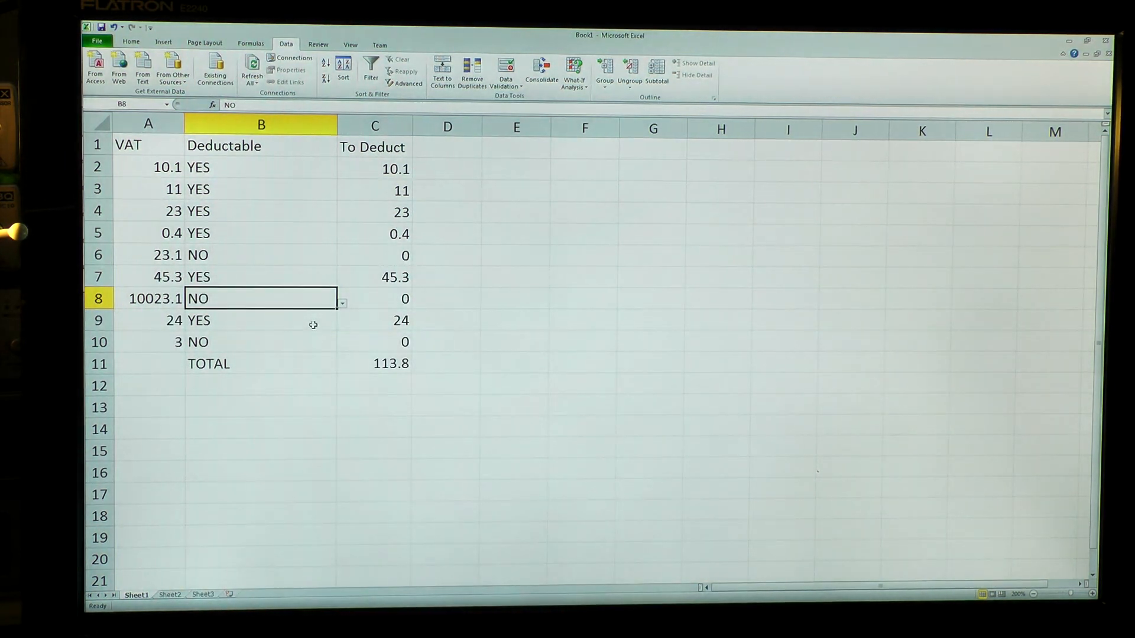